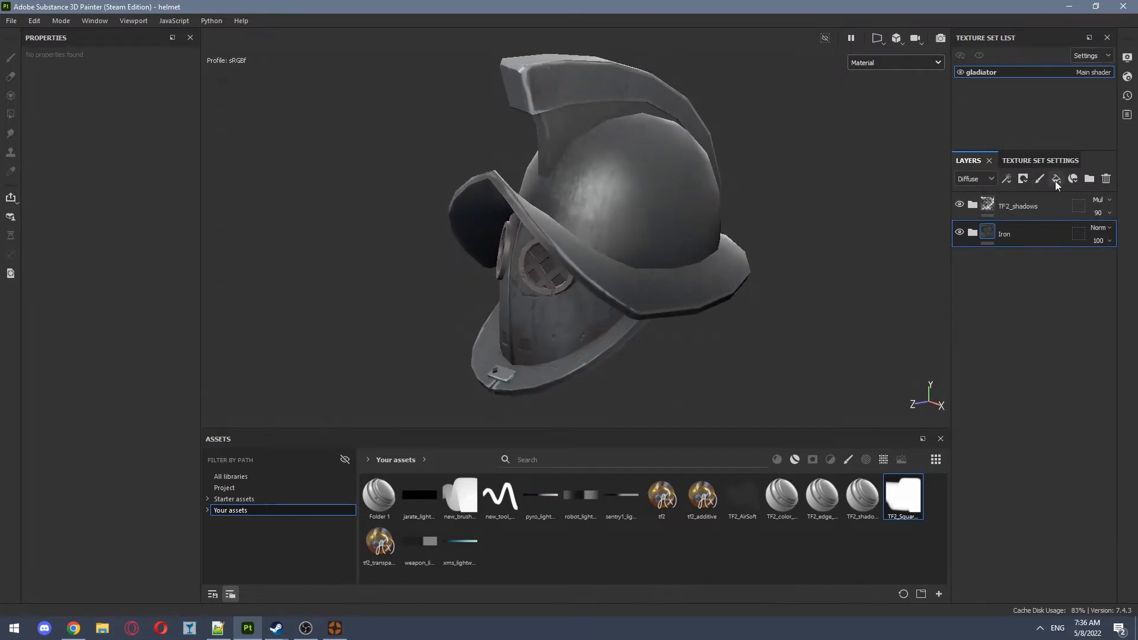
Add a fill layer above Iron limited to diffuse and paint channels, with white diffuse colour
click(1055, 179)
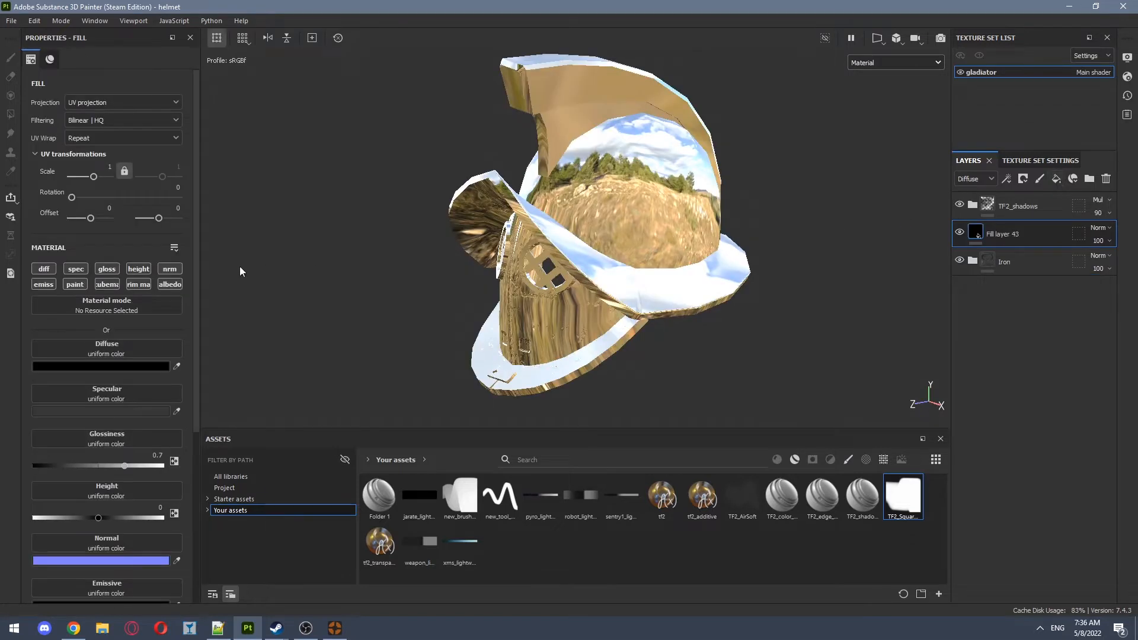
click(43, 269)
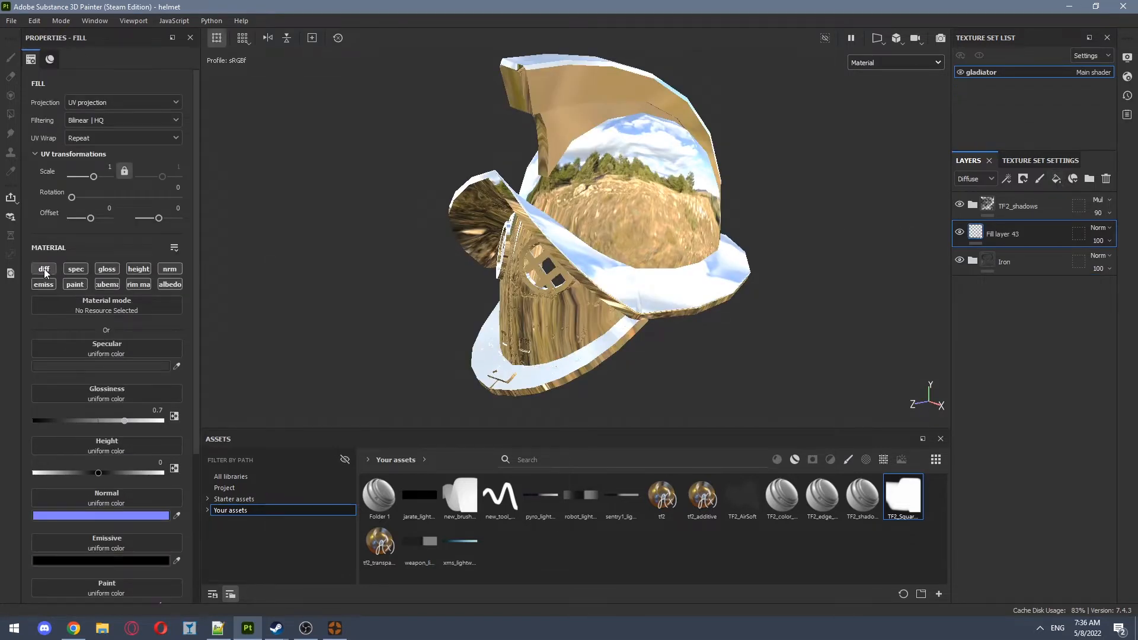
click(43, 269)
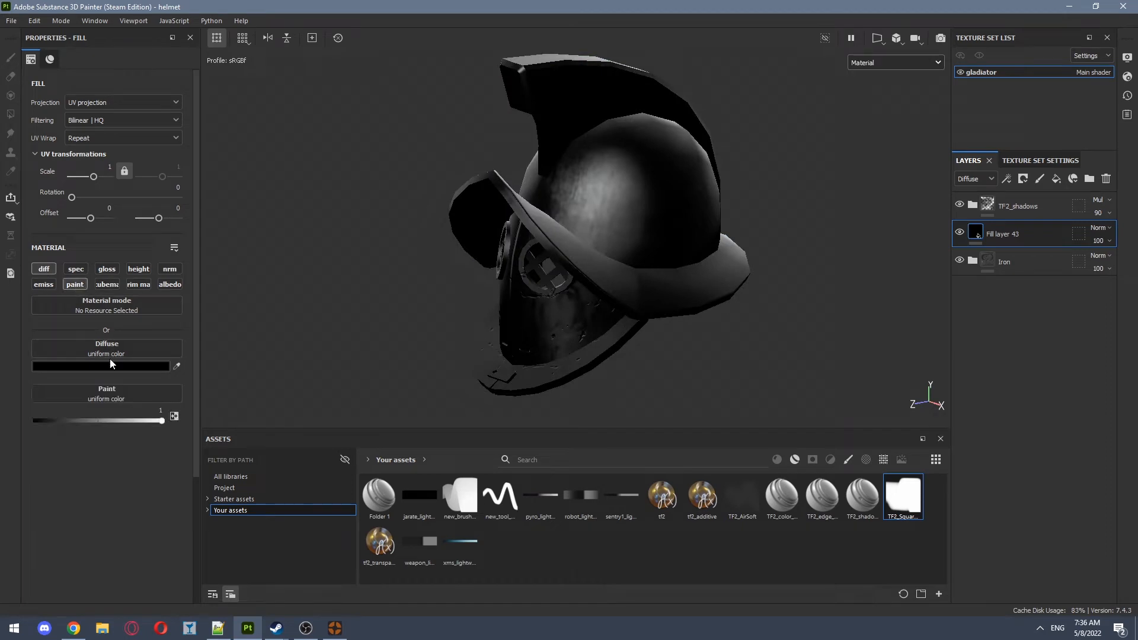
click(101, 365)
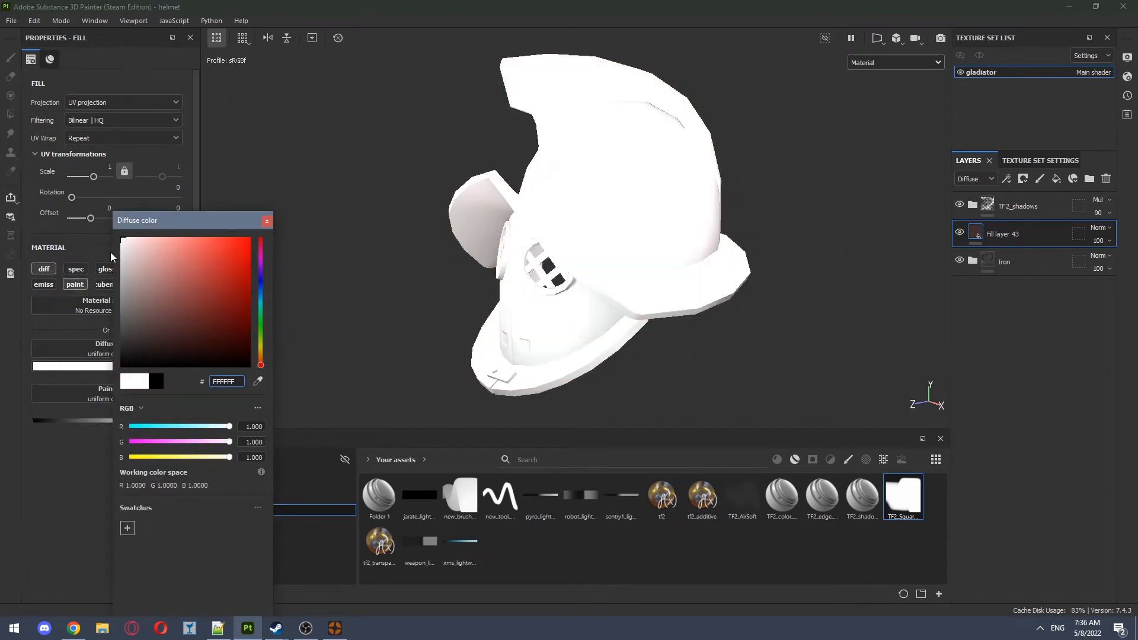
click(10, 57)
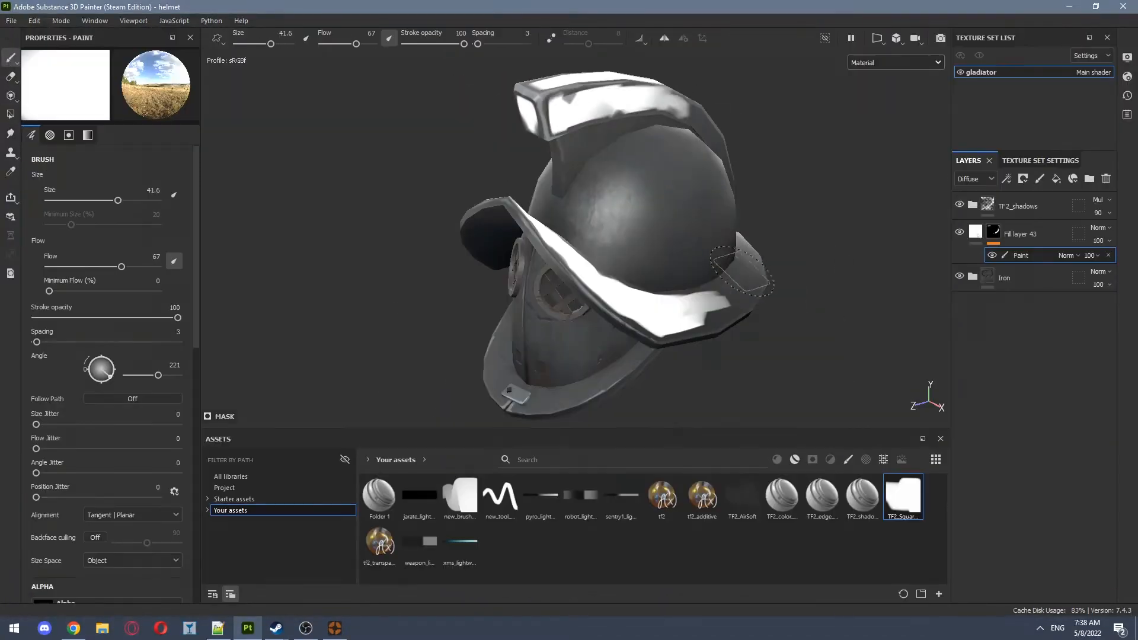
Set the shader Paint Color to red and darken the fill's diffuse to near black
click(1126, 56)
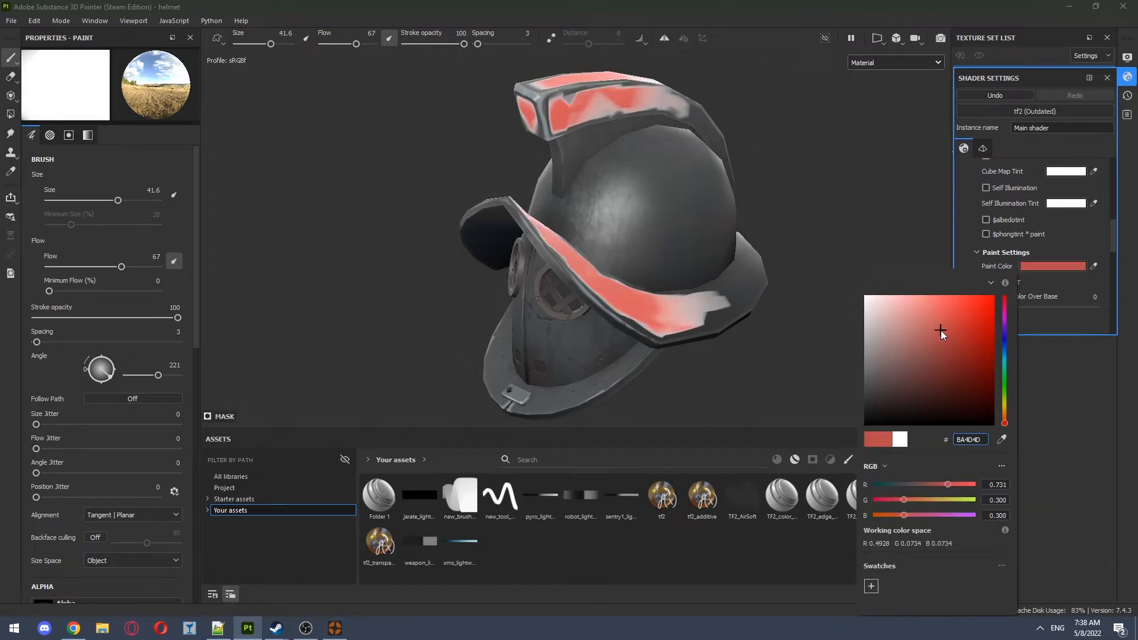
click(958, 342)
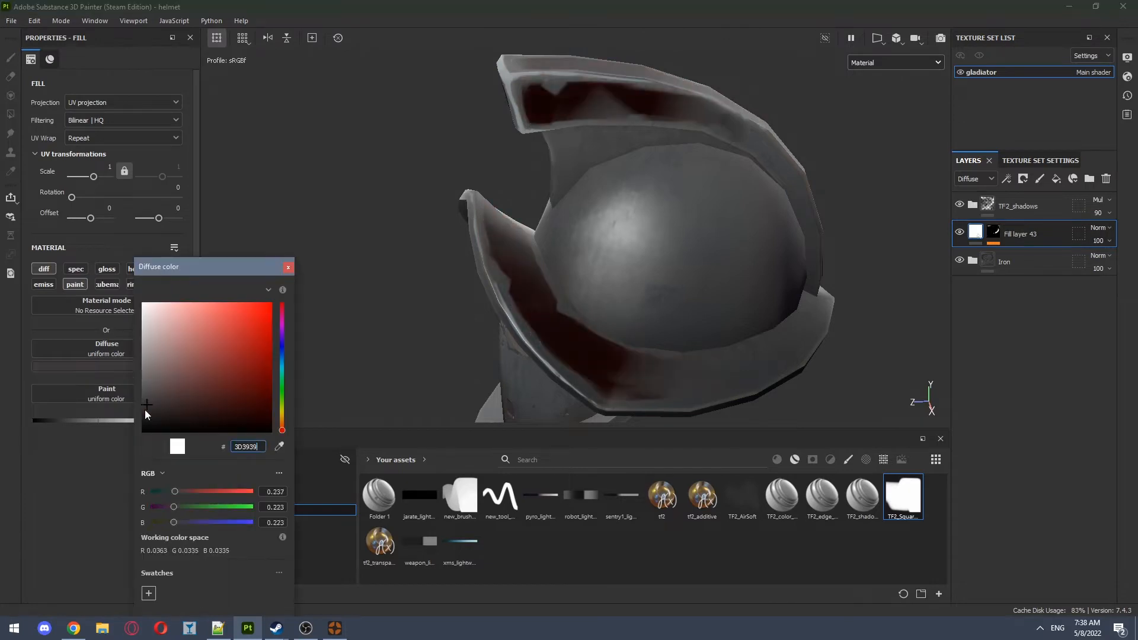
click(288, 267)
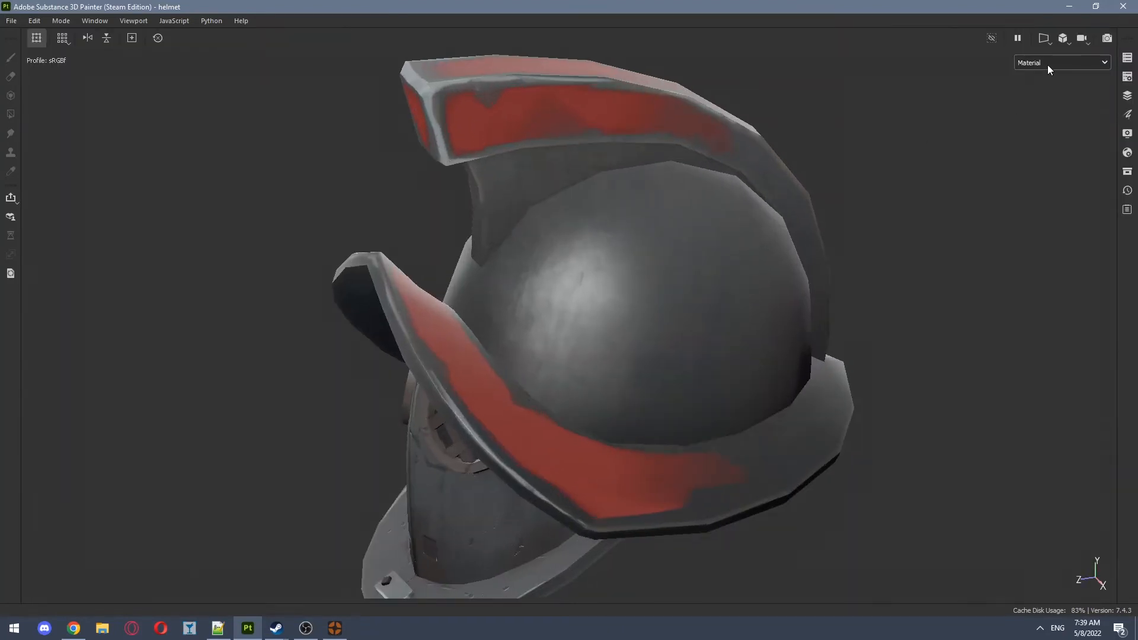
Give Folder 1 a black mask and display only the Paint channel on the helmet
click(1059, 63)
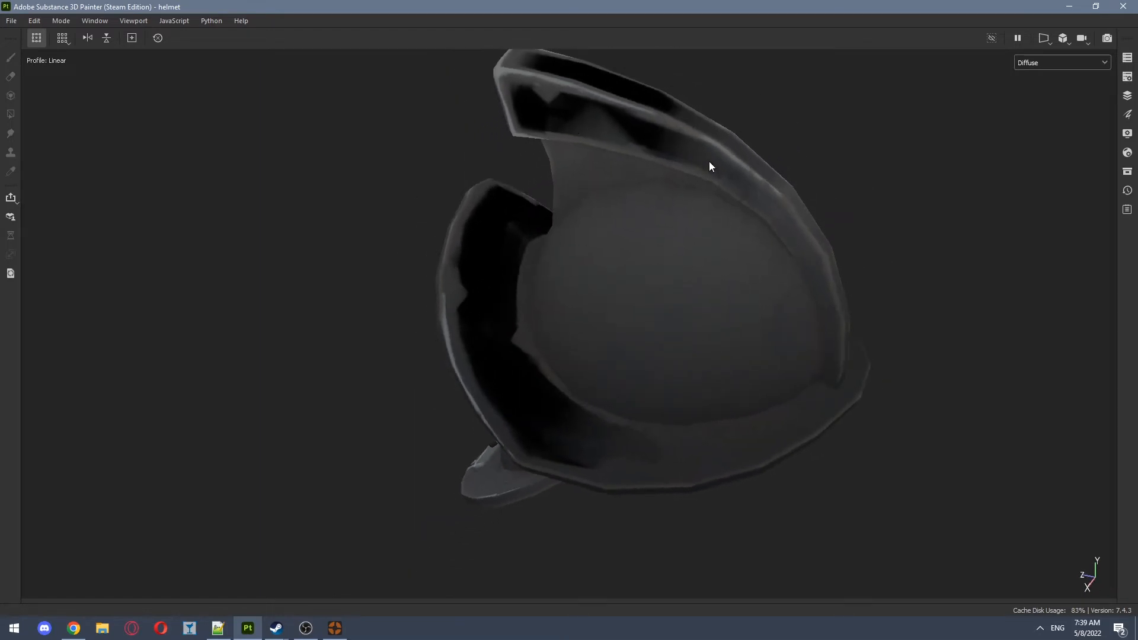
mouse_move(702, 166)
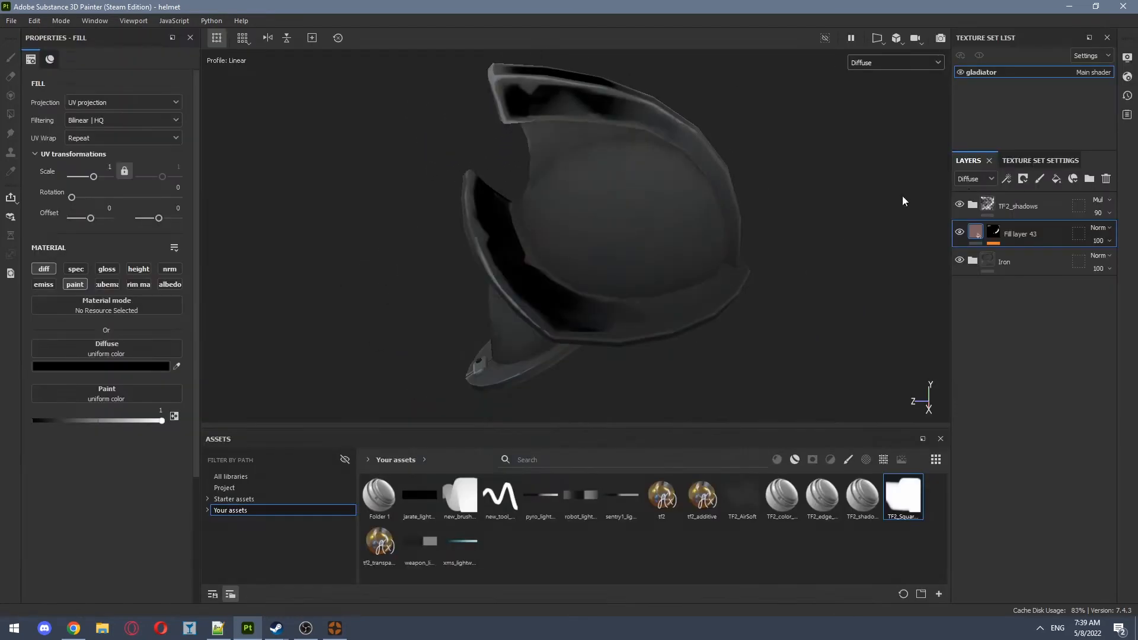
right_click(1019, 234)
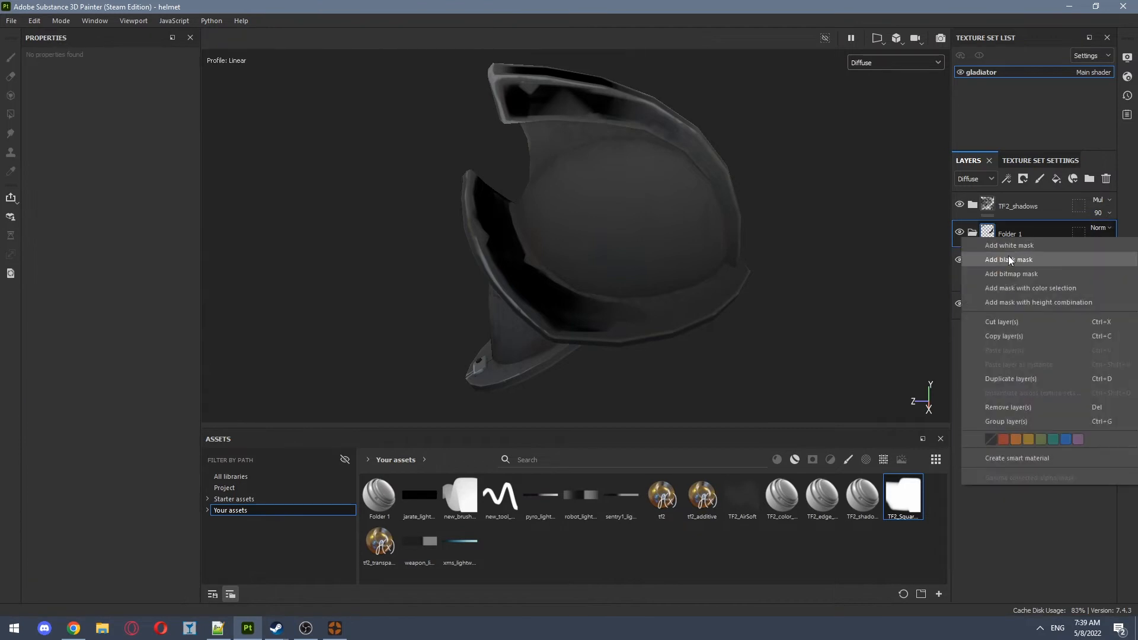
click(1008, 259)
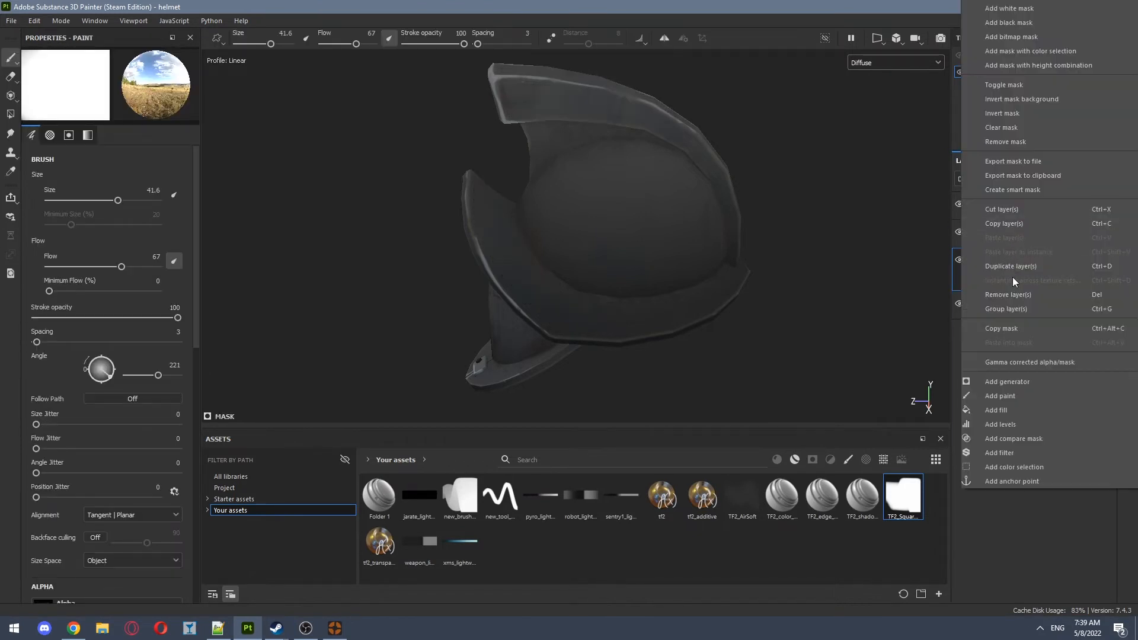
mouse_move(1016, 328)
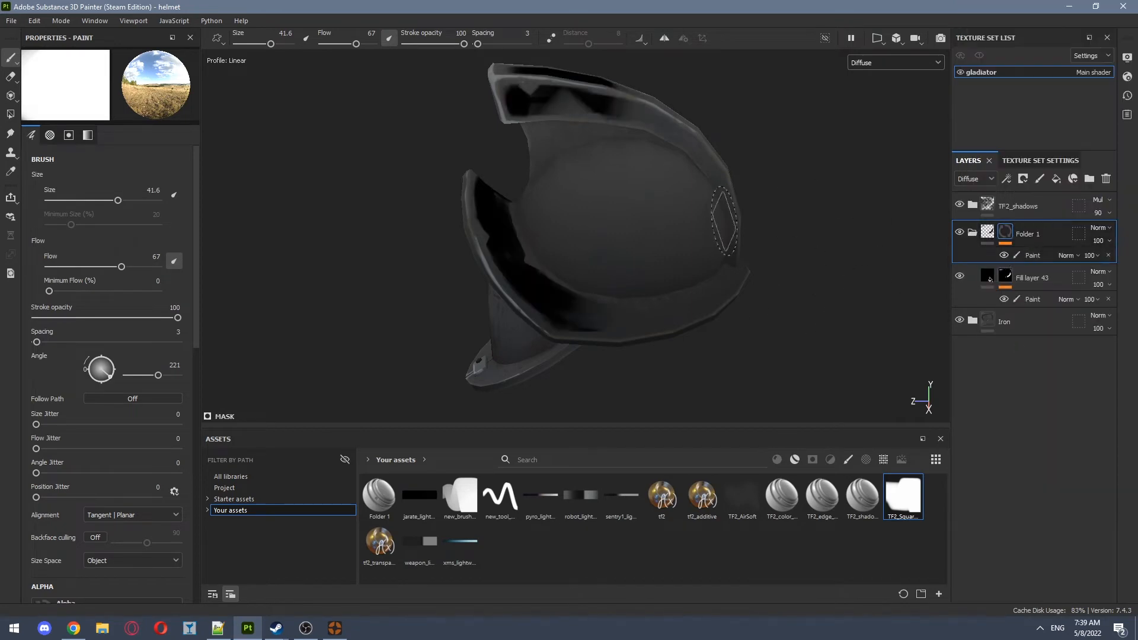
click(895, 63)
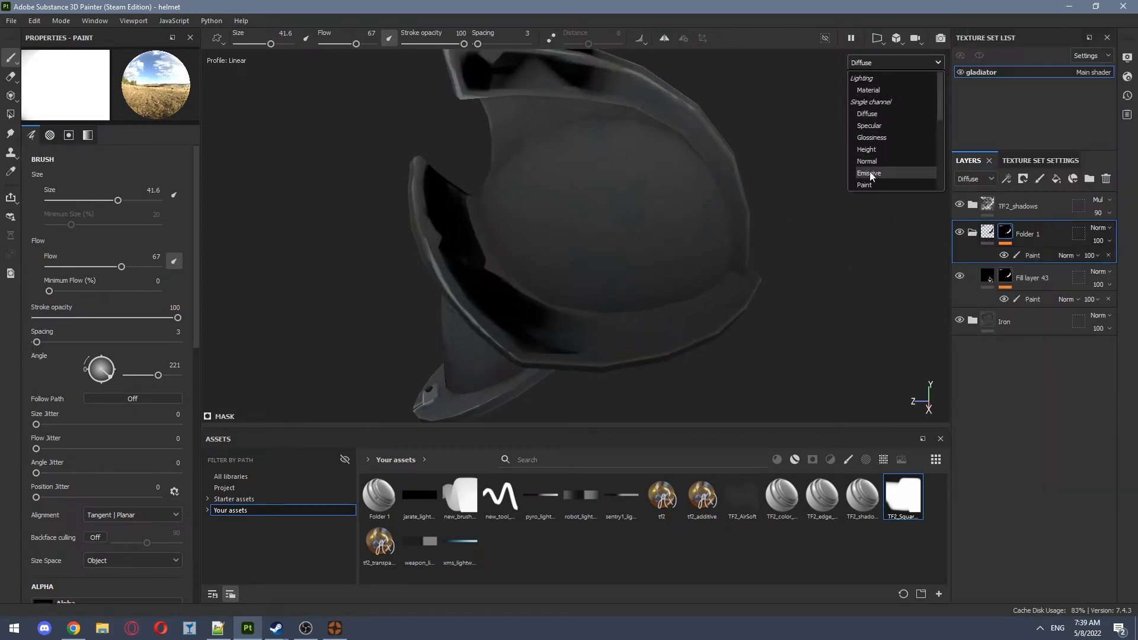
click(863, 184)
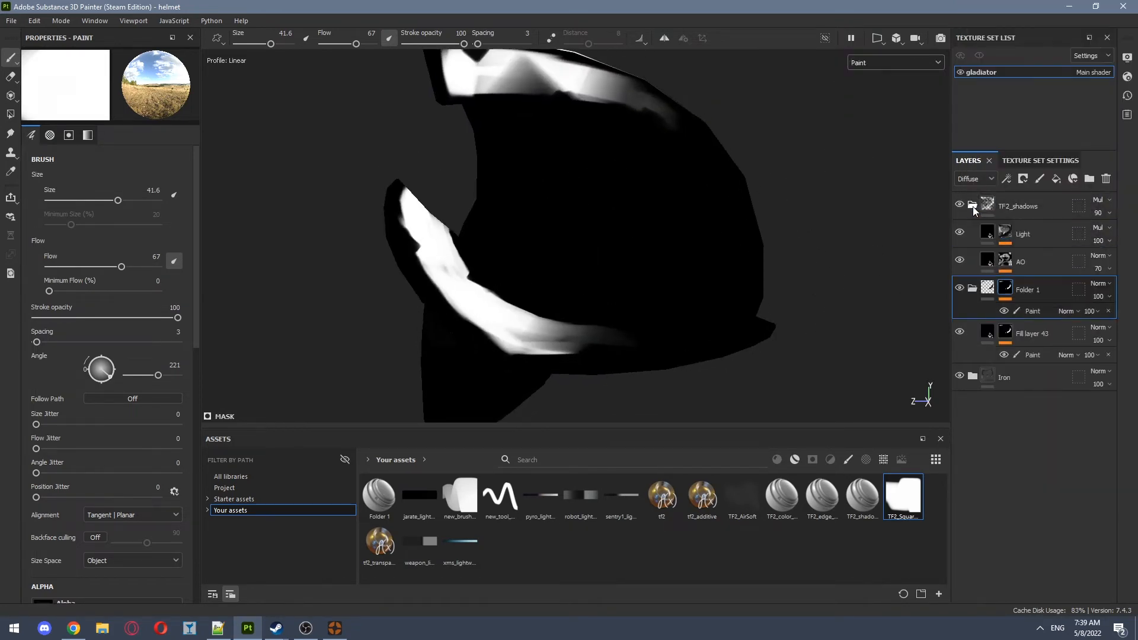
right_click(1023, 234)
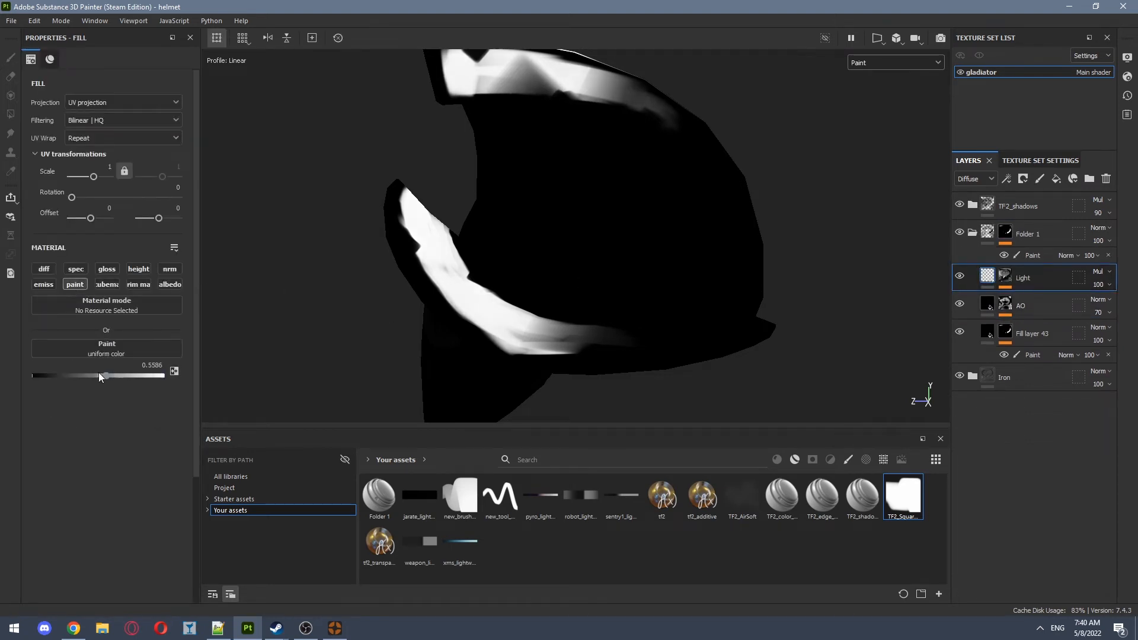
Zero the Light and AO layers' paint contribution and reveal the grunge wear layer
click(44, 269)
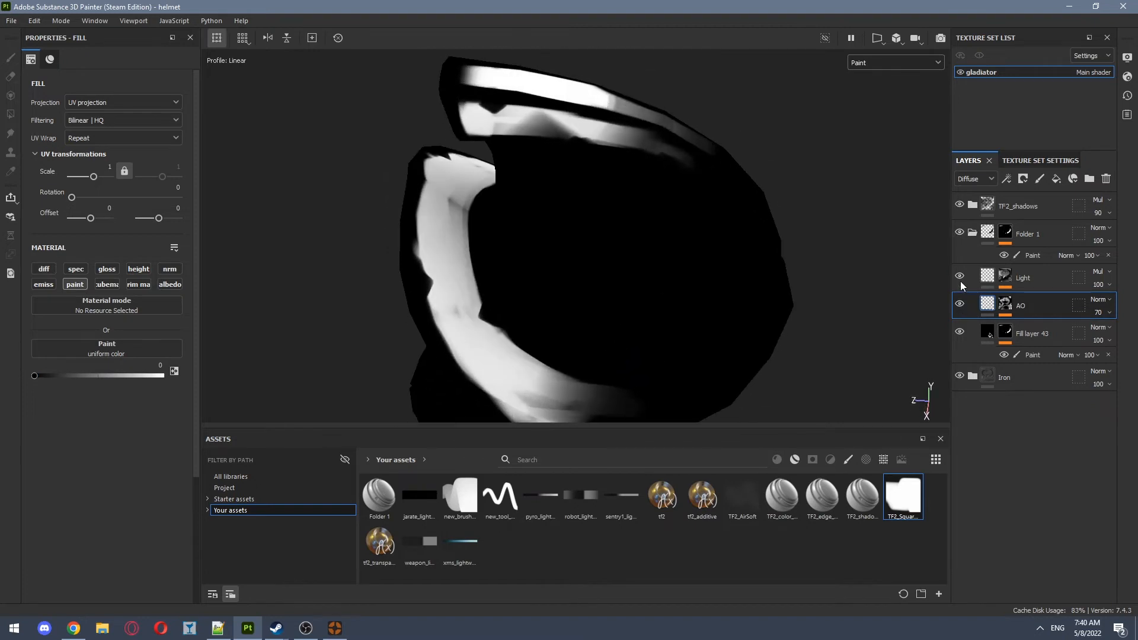
scroll(down, 3)
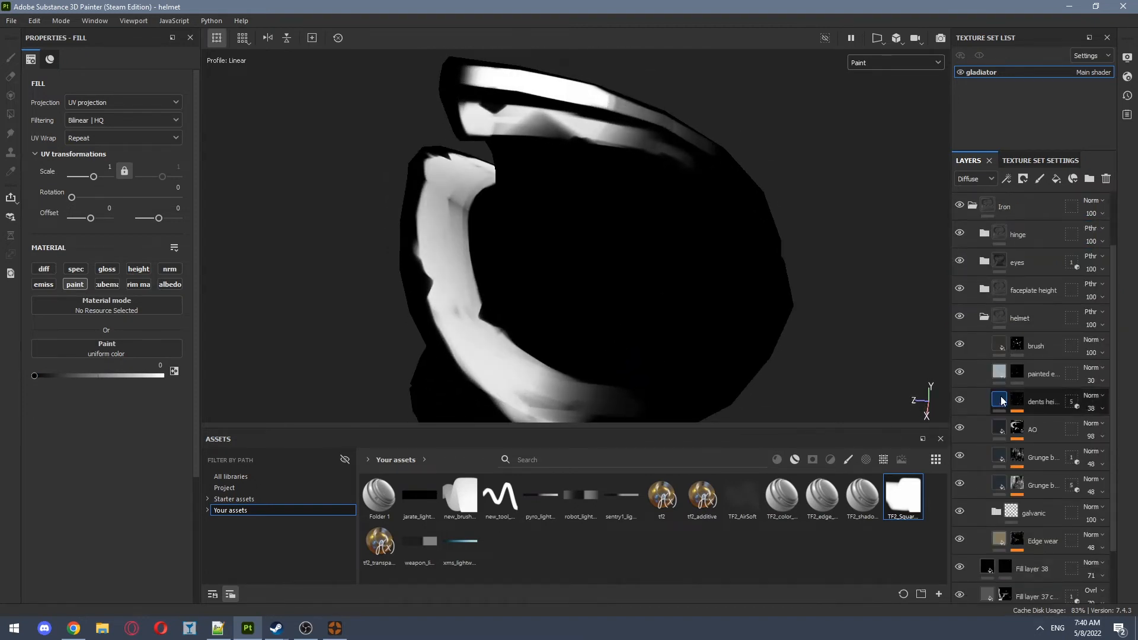
click(895, 62)
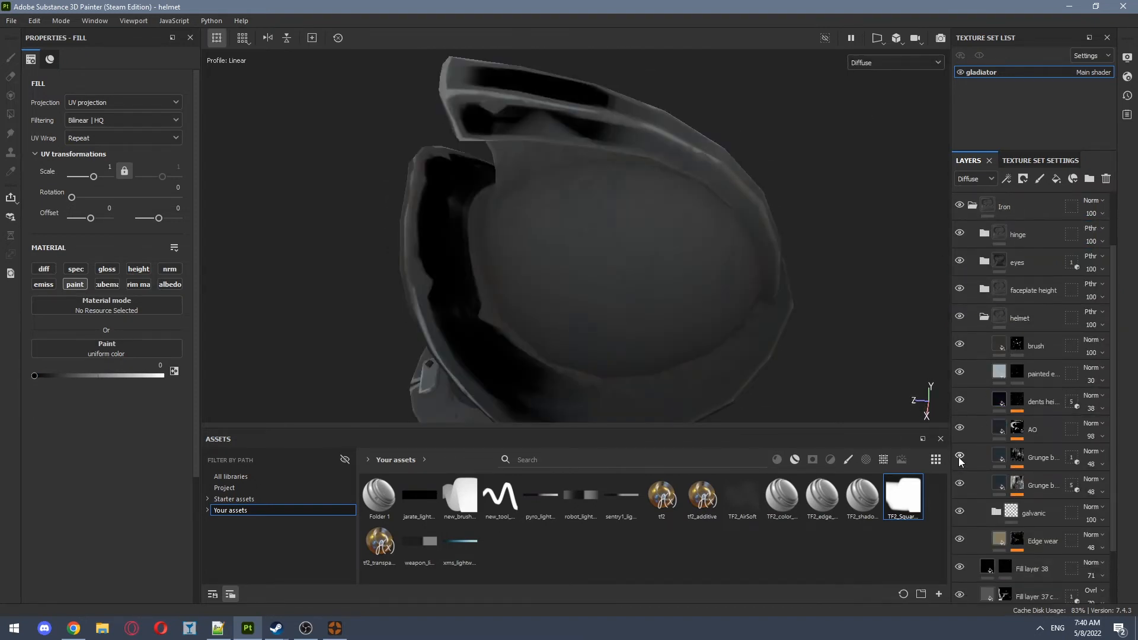
scroll(down, 3)
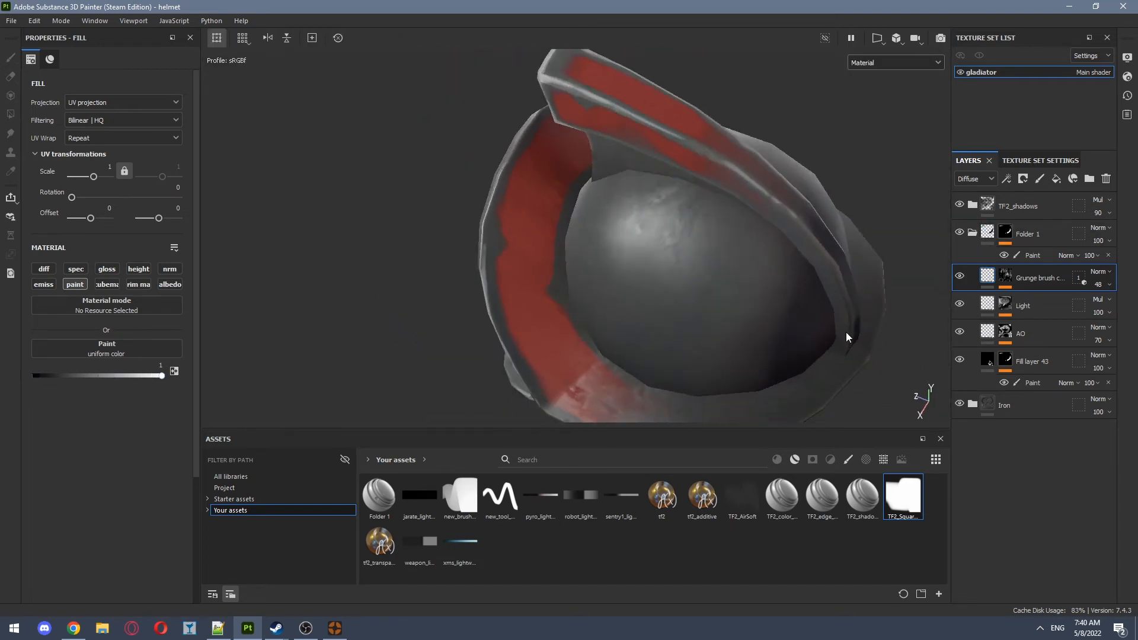
click(974, 179)
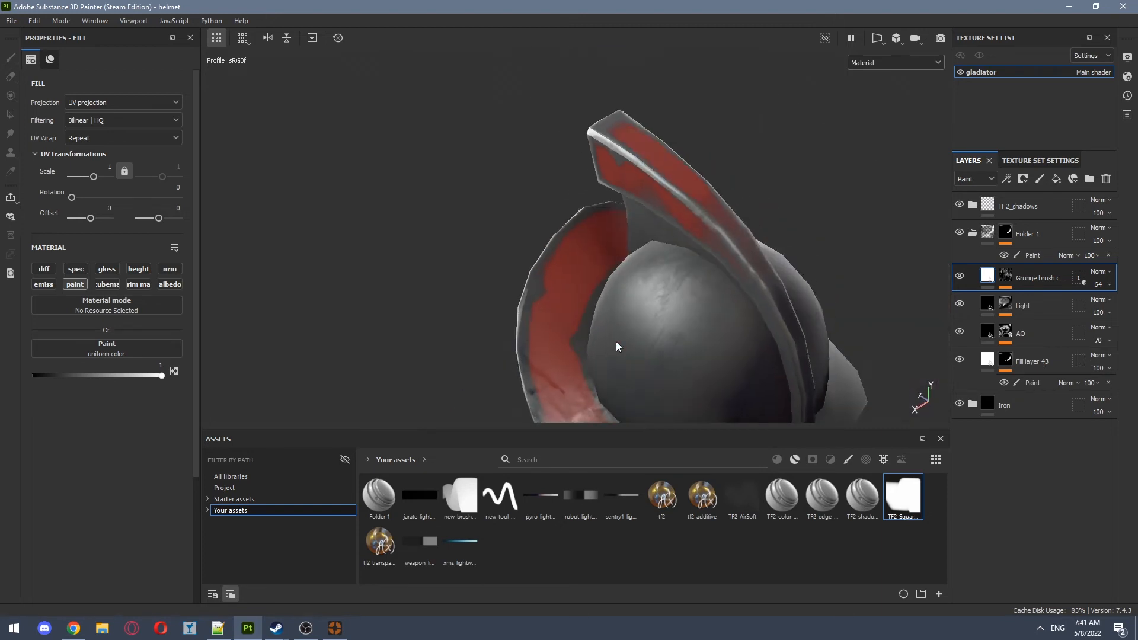
click(974, 179)
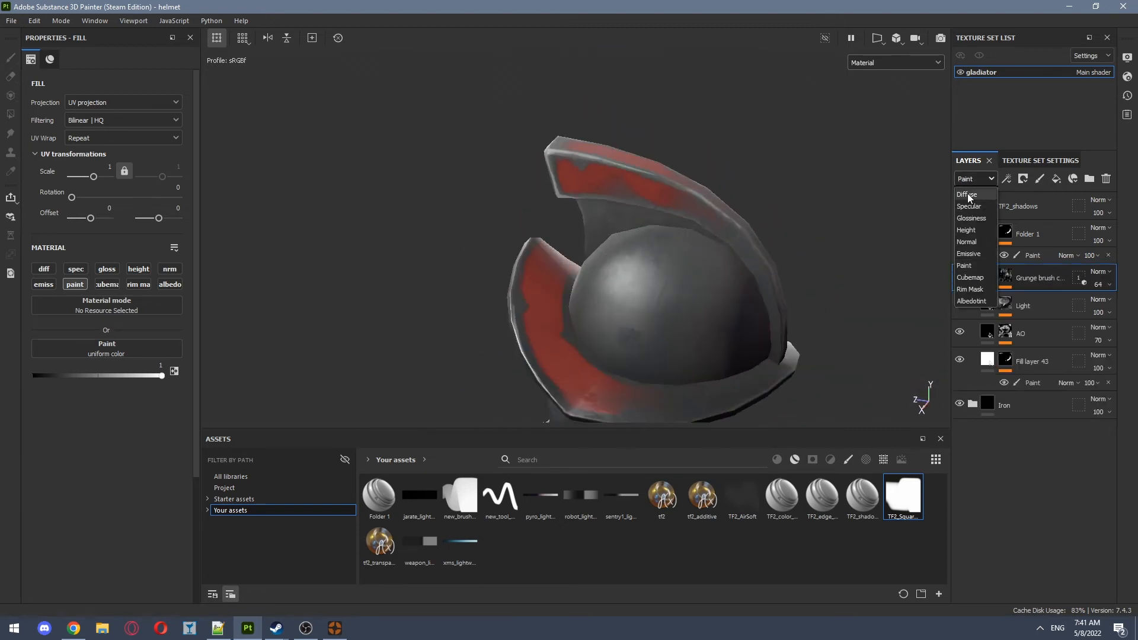
Export diffuse, normal and expmask textures with the TF2_Paint template as 512 targa files
click(966, 193)
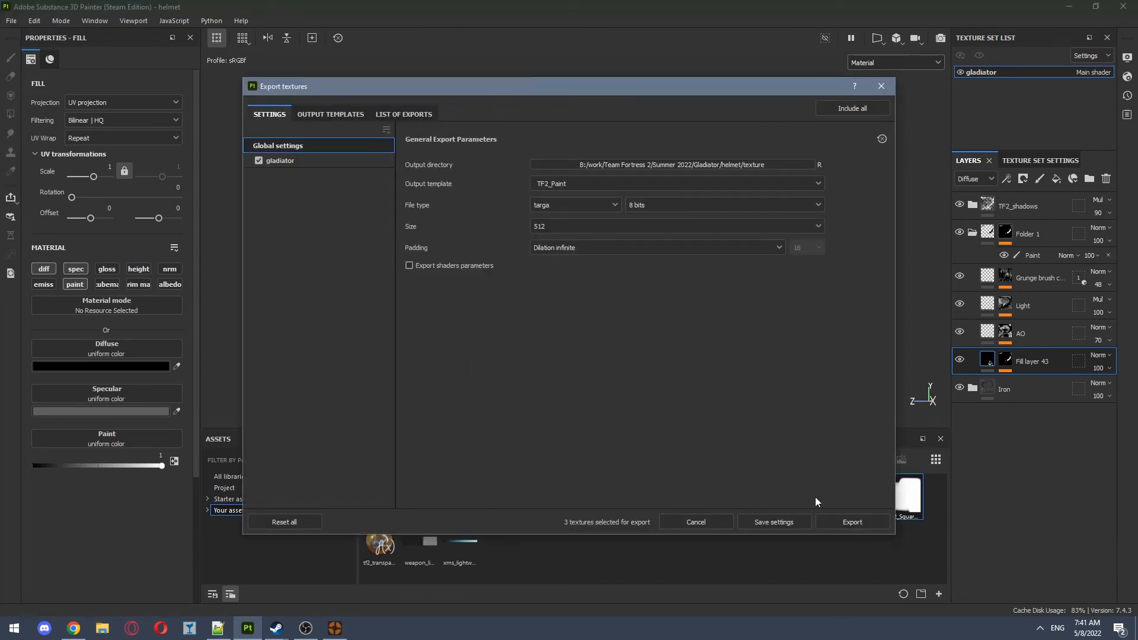
click(851, 522)
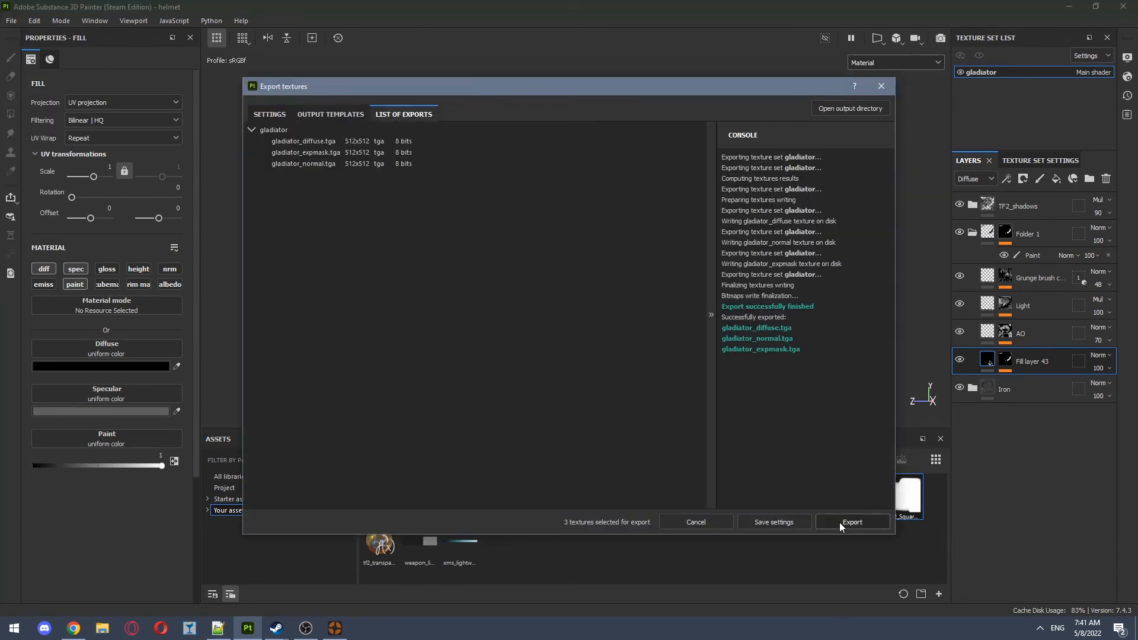
mouse_move(321, 615)
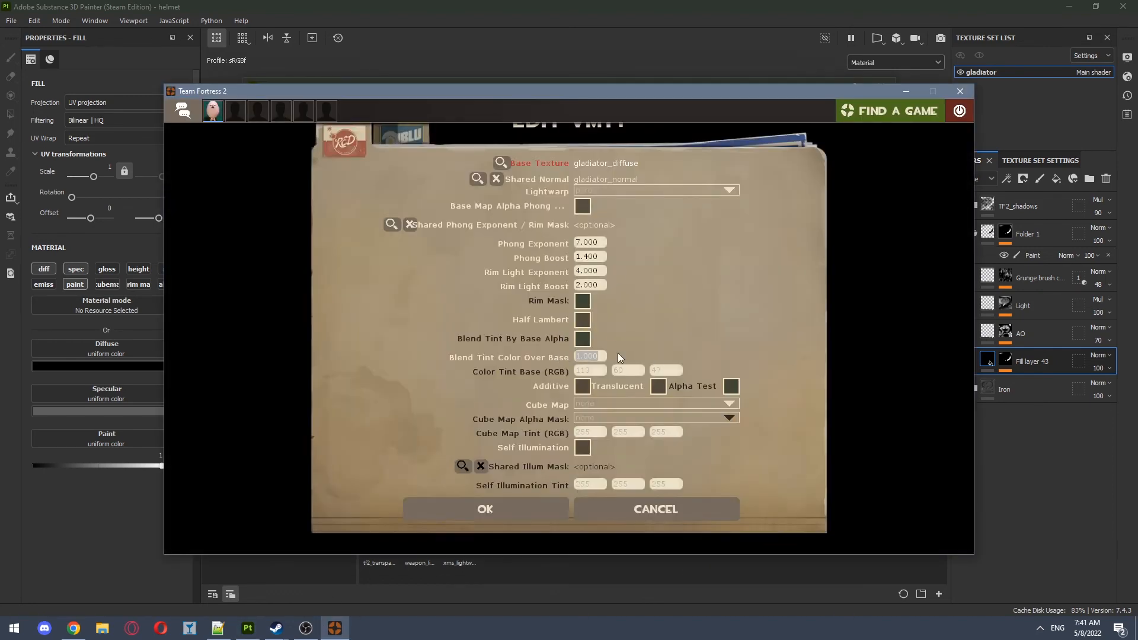
mouse_move(485, 509)
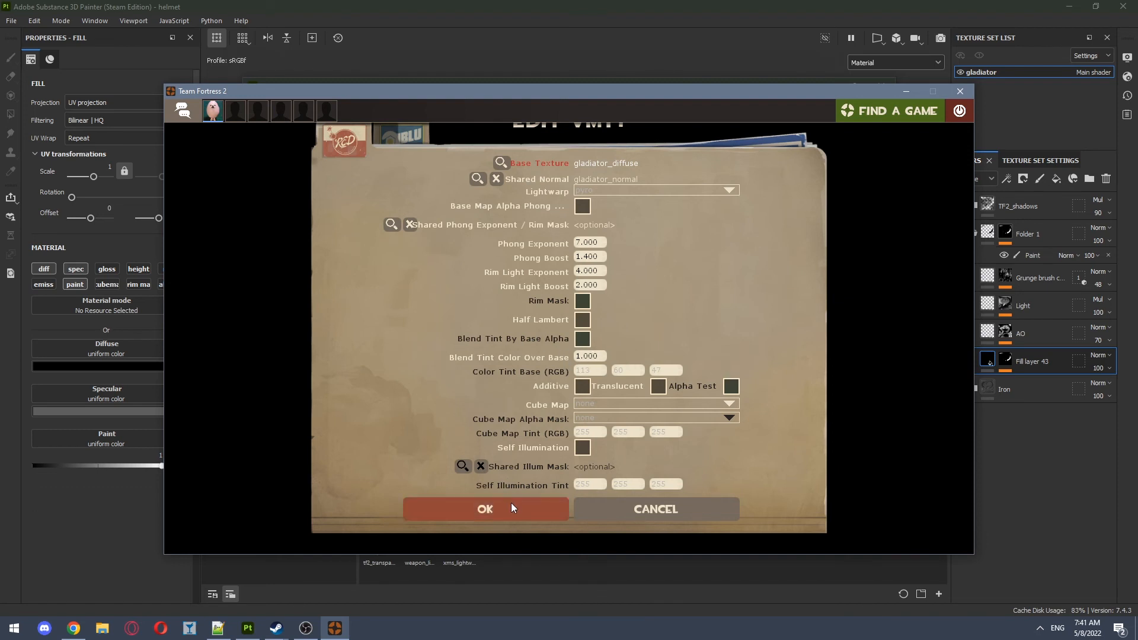
Set Blend Tint Color Over Base to 1, preview the helmet in-game and list the paint colours
click(485, 509)
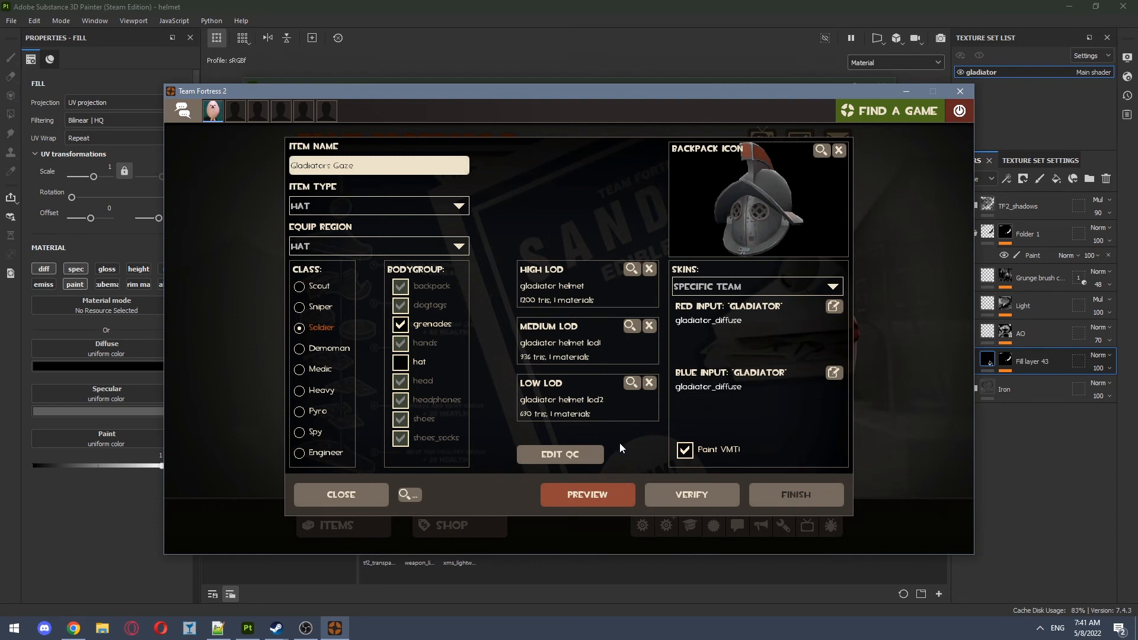
click(586, 494)
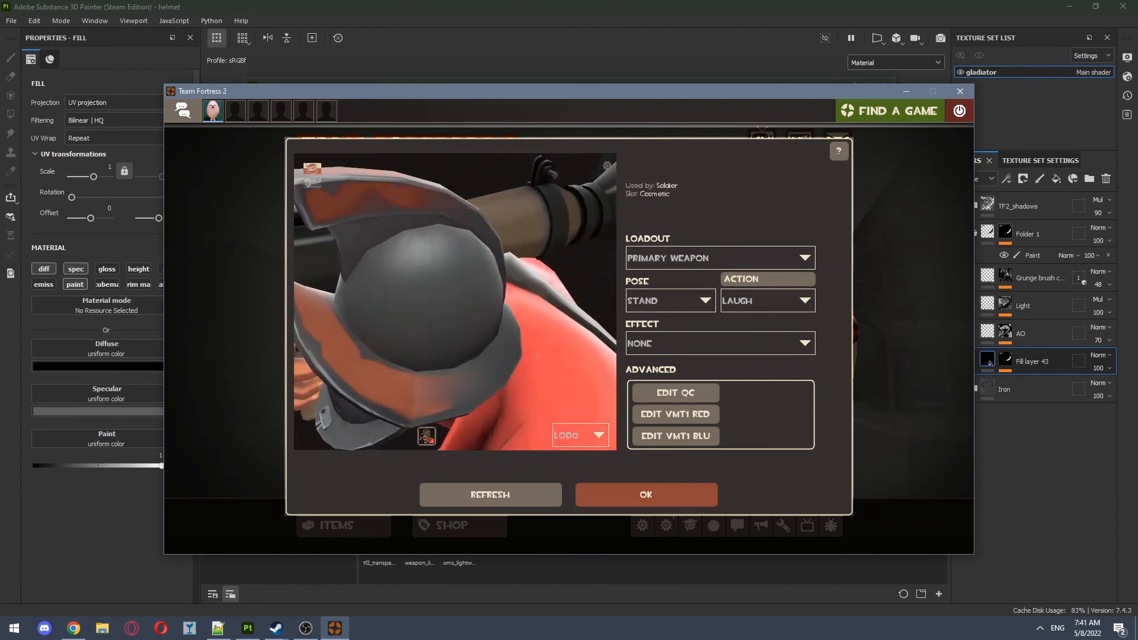
click(641, 168)
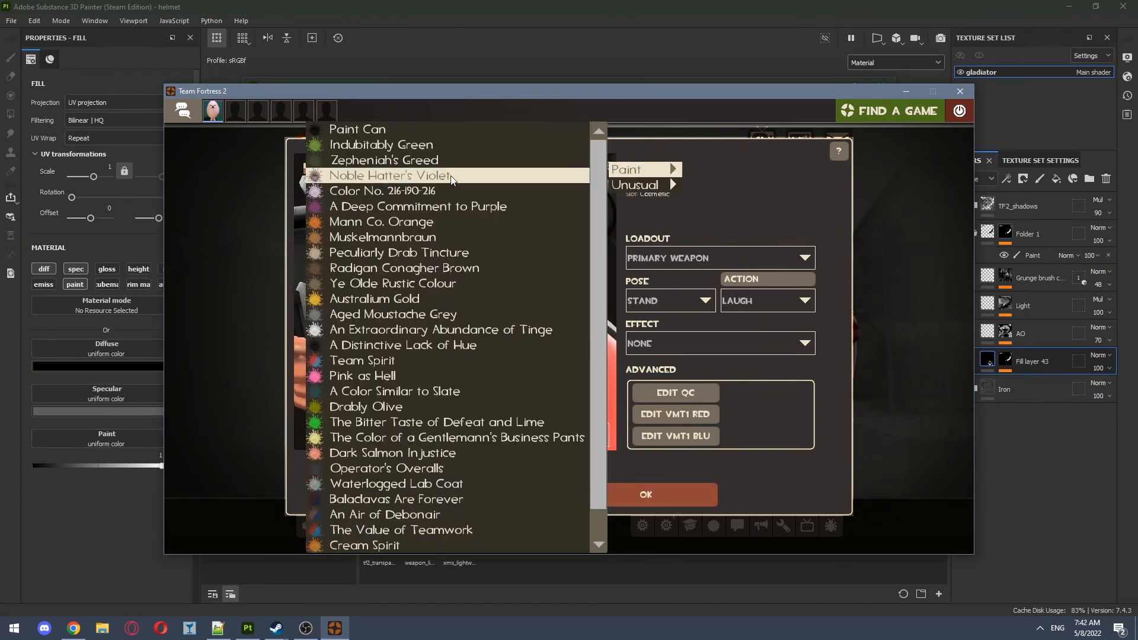